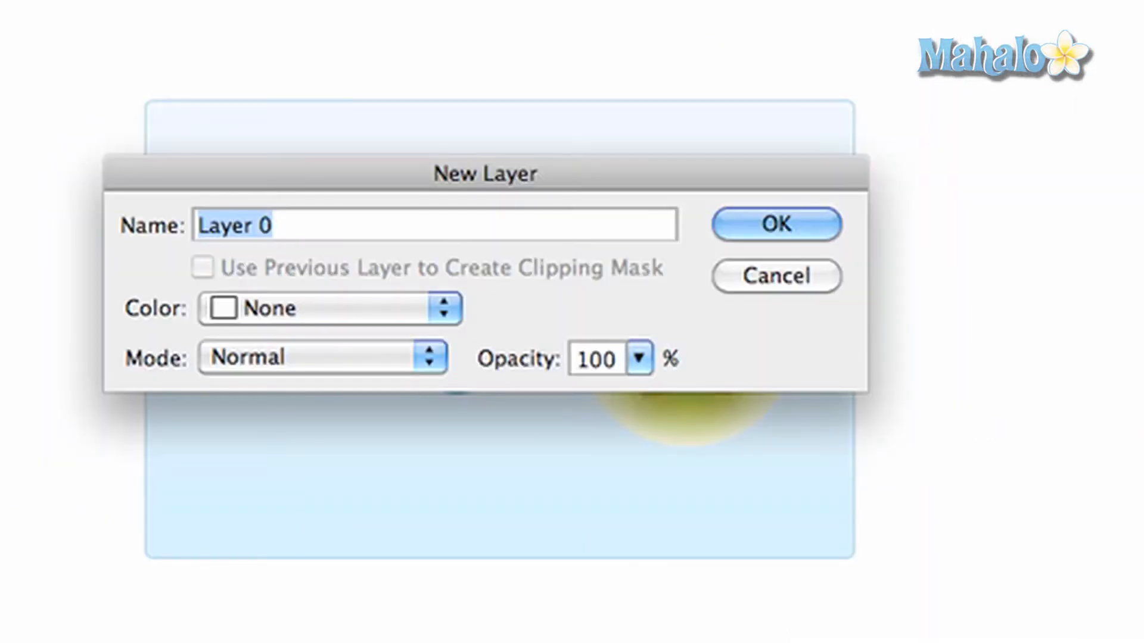
Name the layer B&W, desaturate it, and apply a slight Brightness/Contrast boost.
text(B&W)
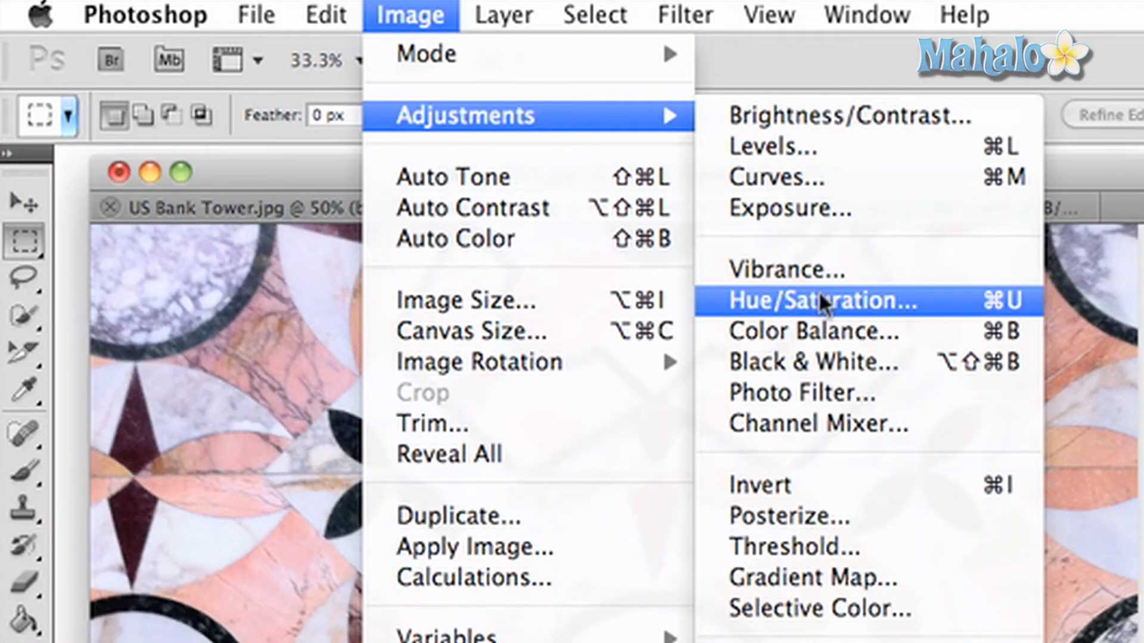
click(822, 300)
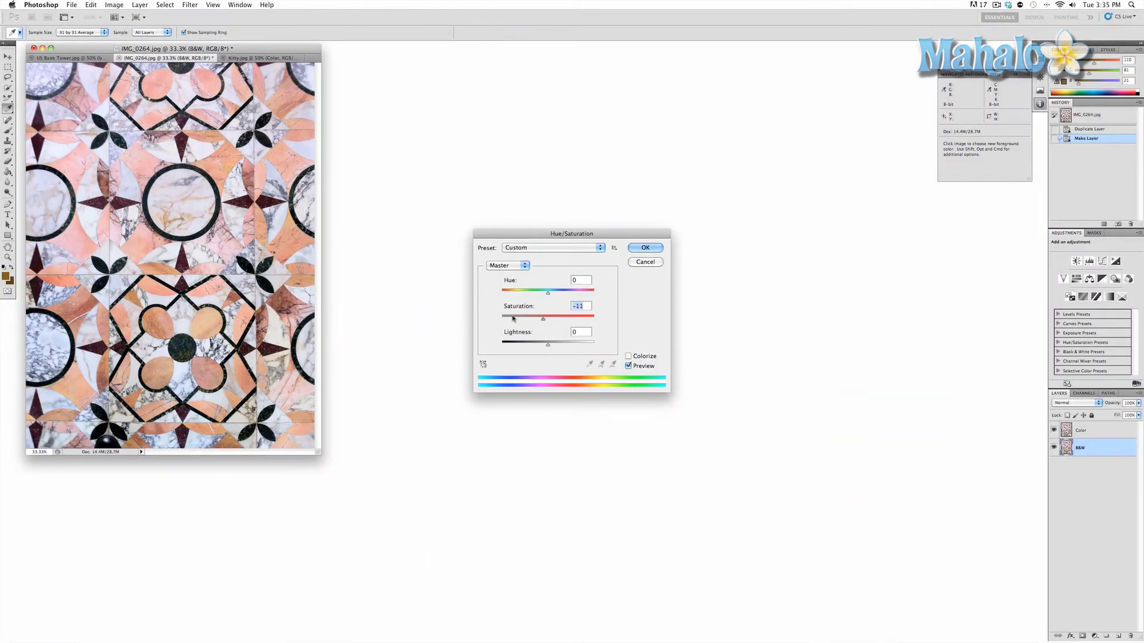
click(645, 248)
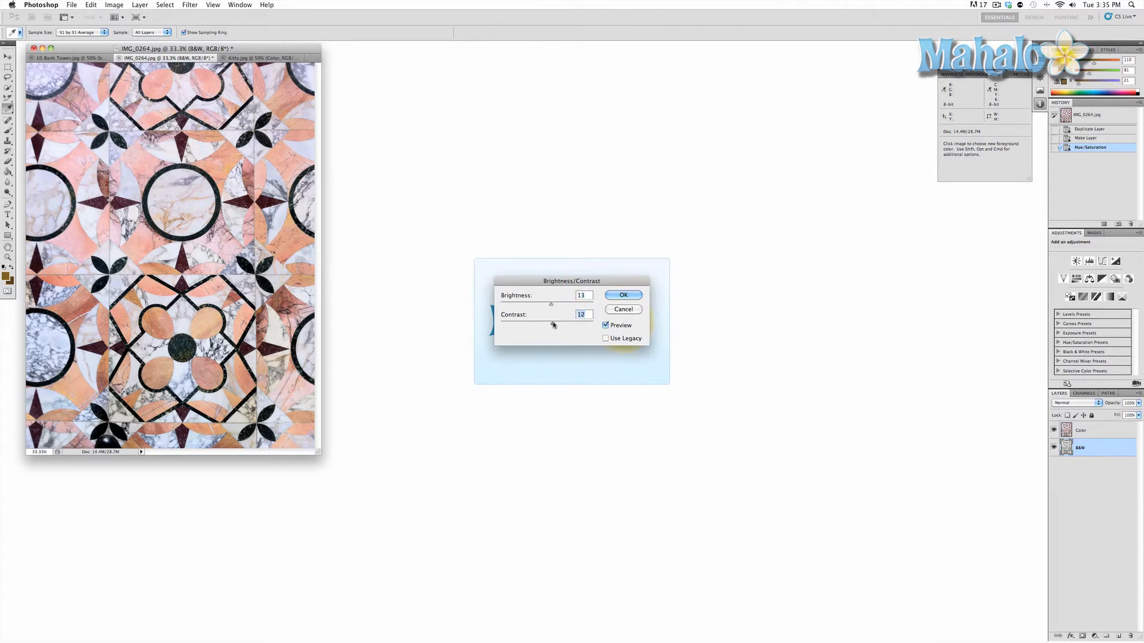
click(623, 295)
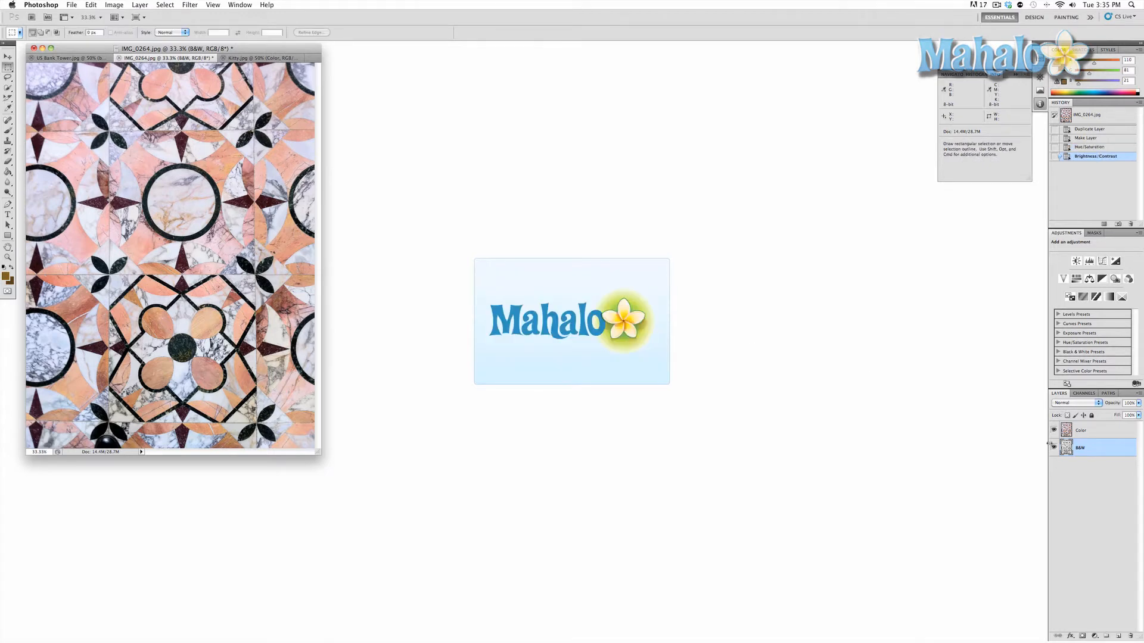
Select the Color layer and marquee-select one square marble tile.
click(1081, 430)
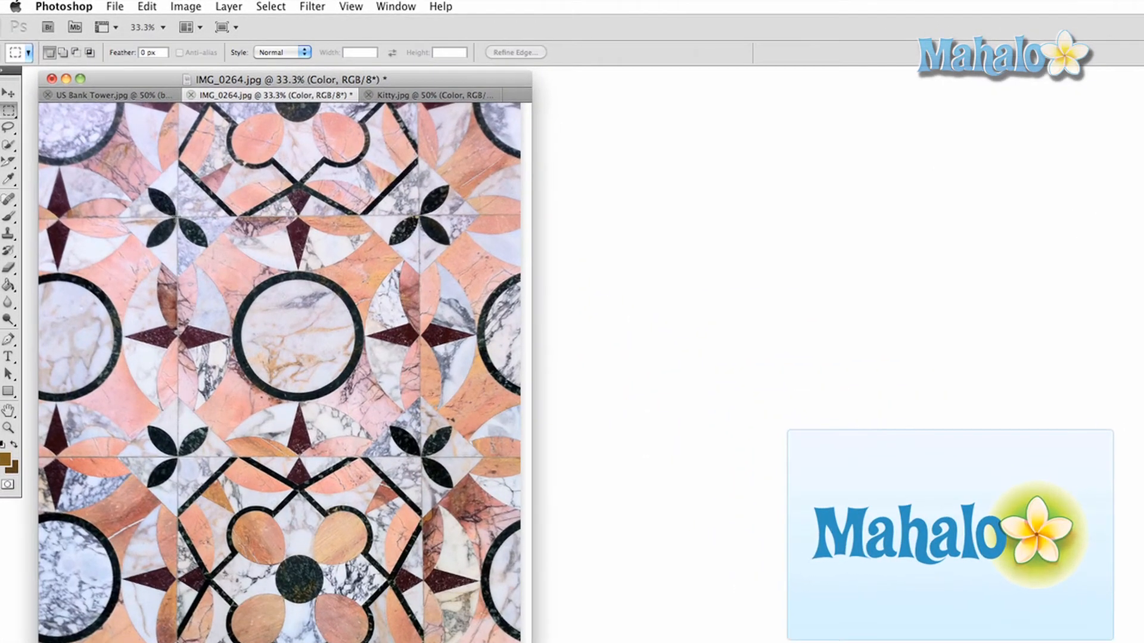
drag(175, 215, 287, 364)
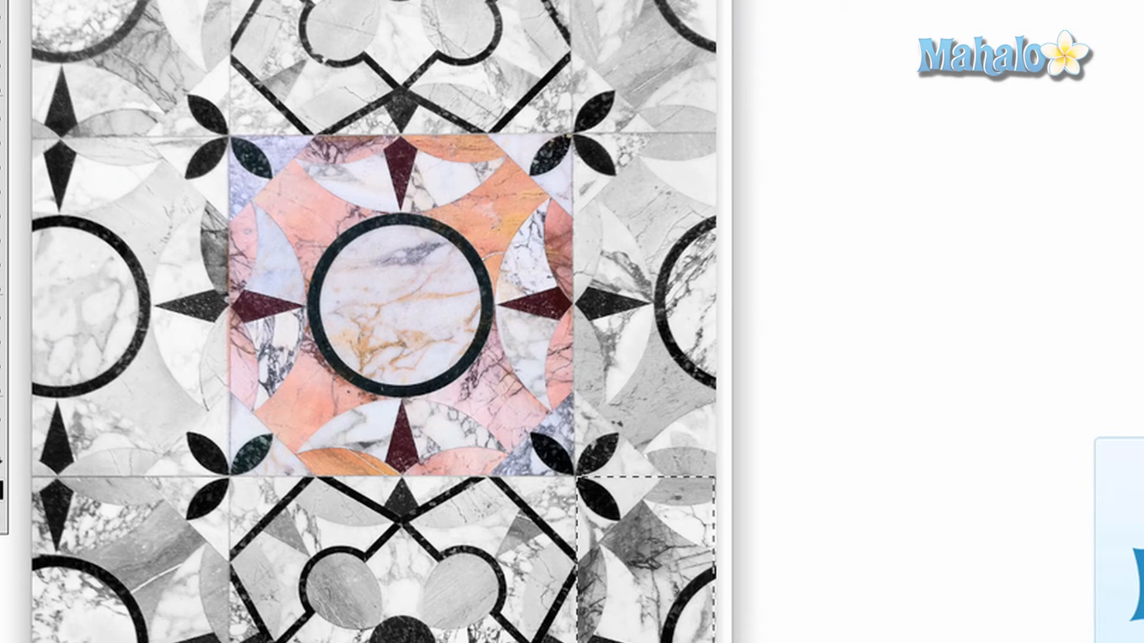
Fill the selected tile area of the mask with white to reveal its colour.
right_click(423, 305)
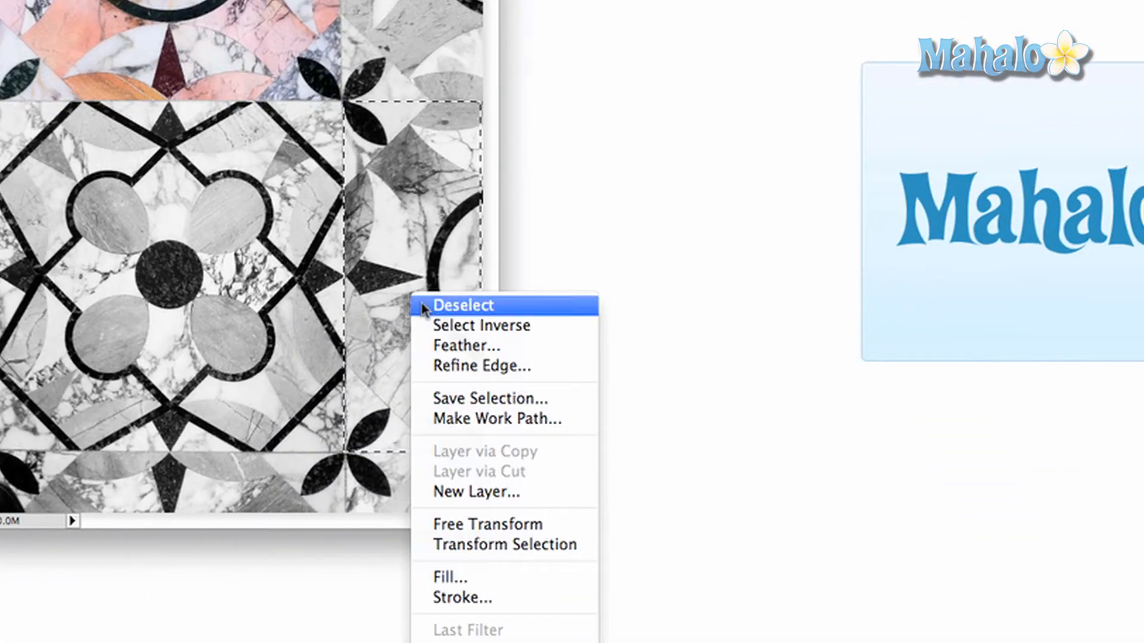
click(450, 576)
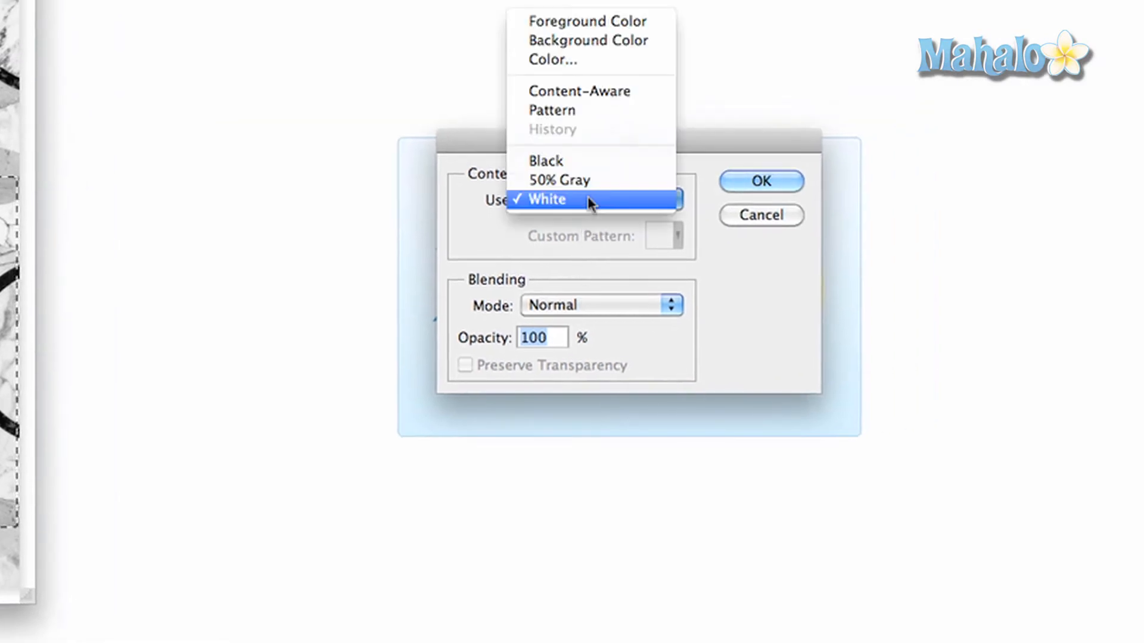
click(760, 181)
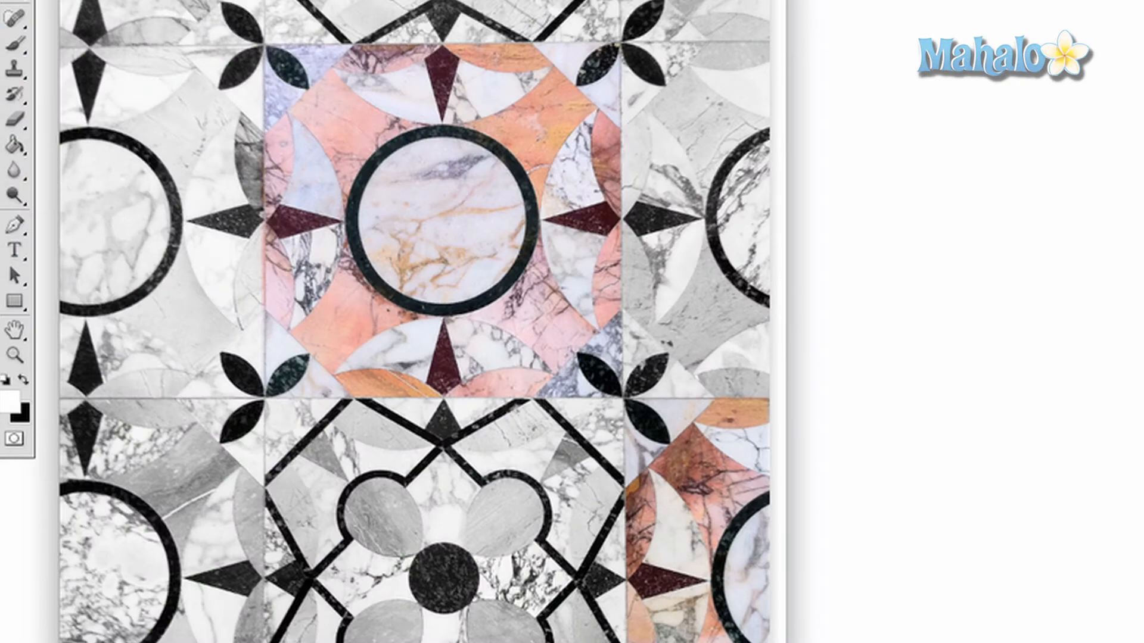
mouse_move(236, 262)
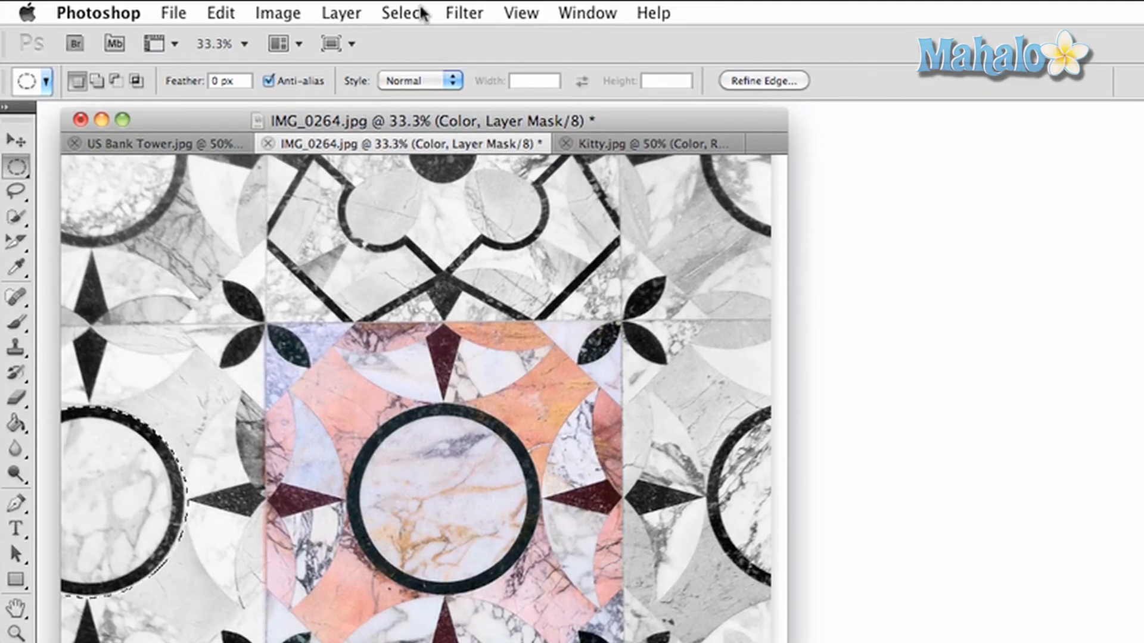
Transform the circular selection to fit the black ring on the left edge.
click(403, 13)
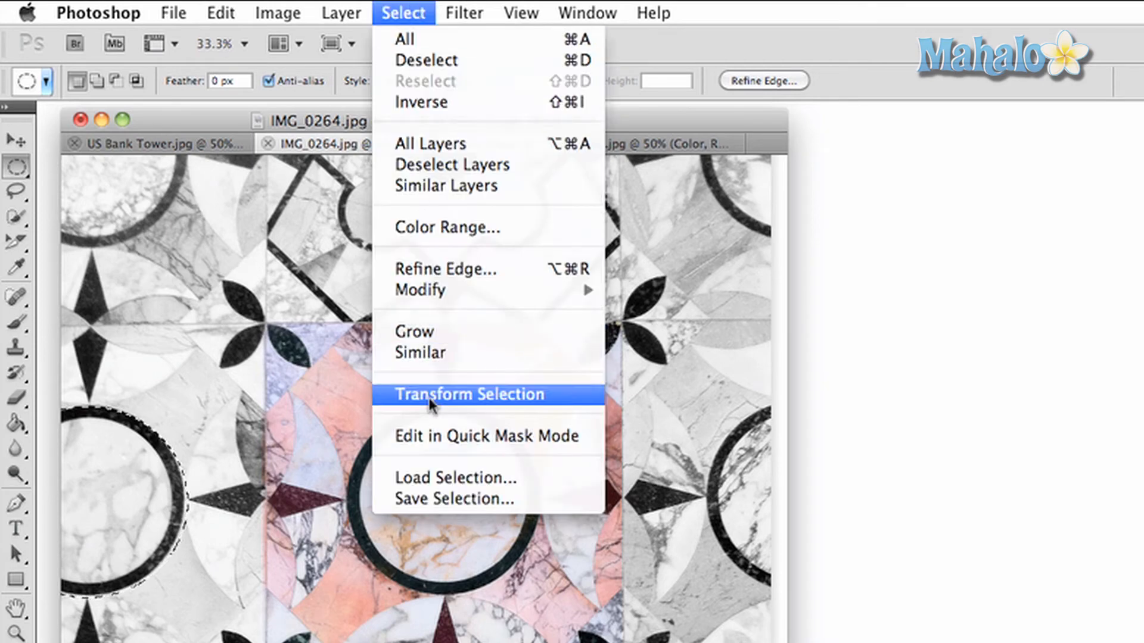
click(469, 394)
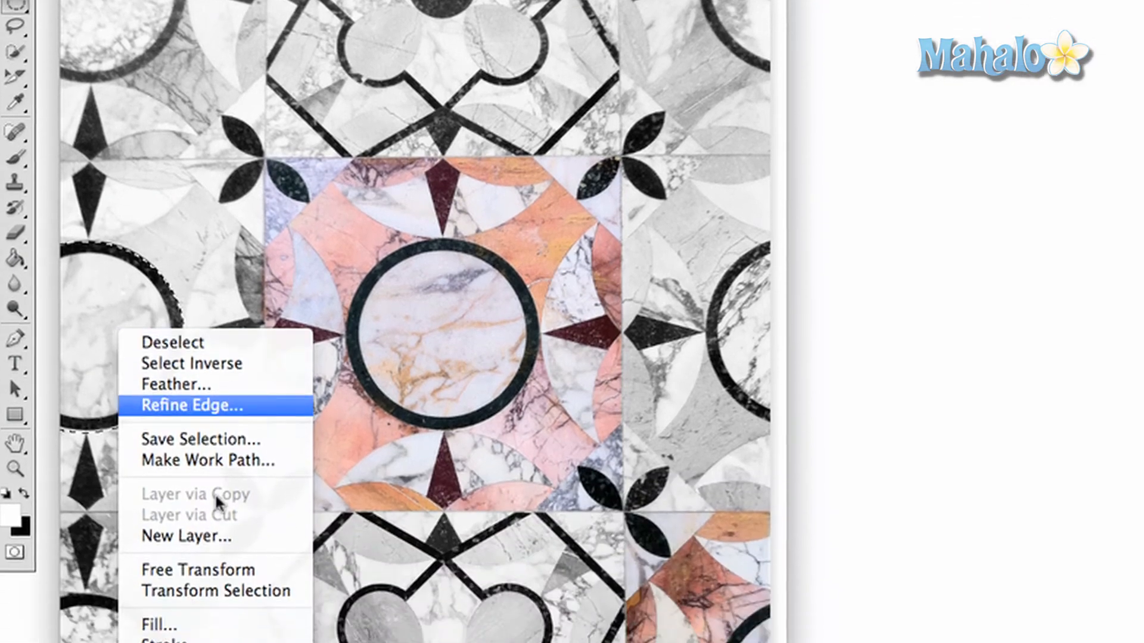
Open the Fill dialog with White for the round ring selection.
click(157, 625)
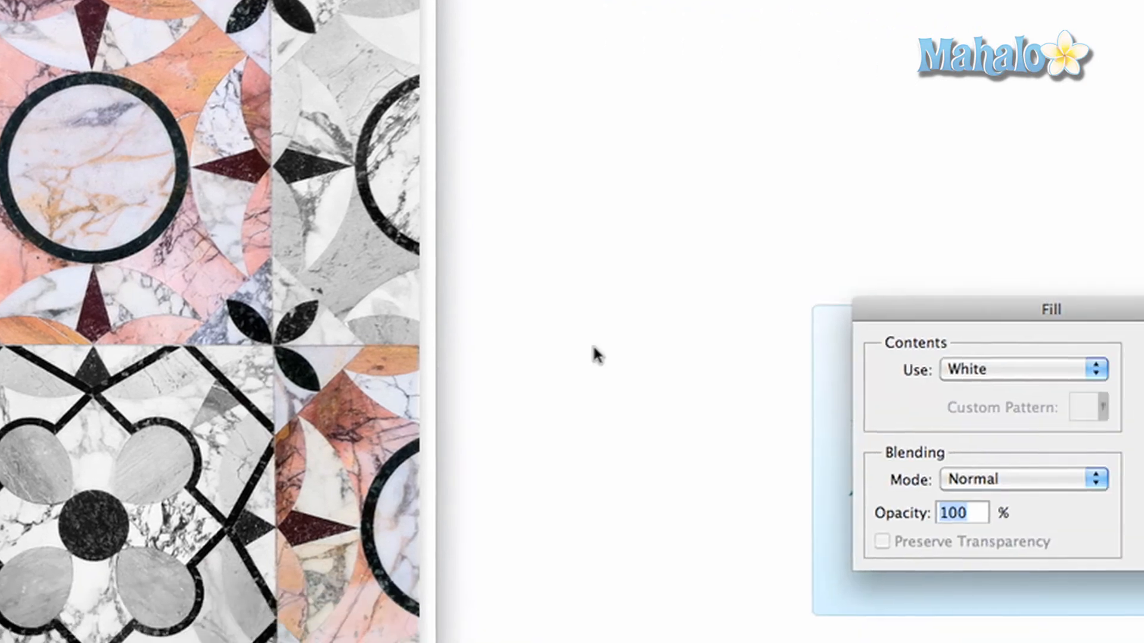